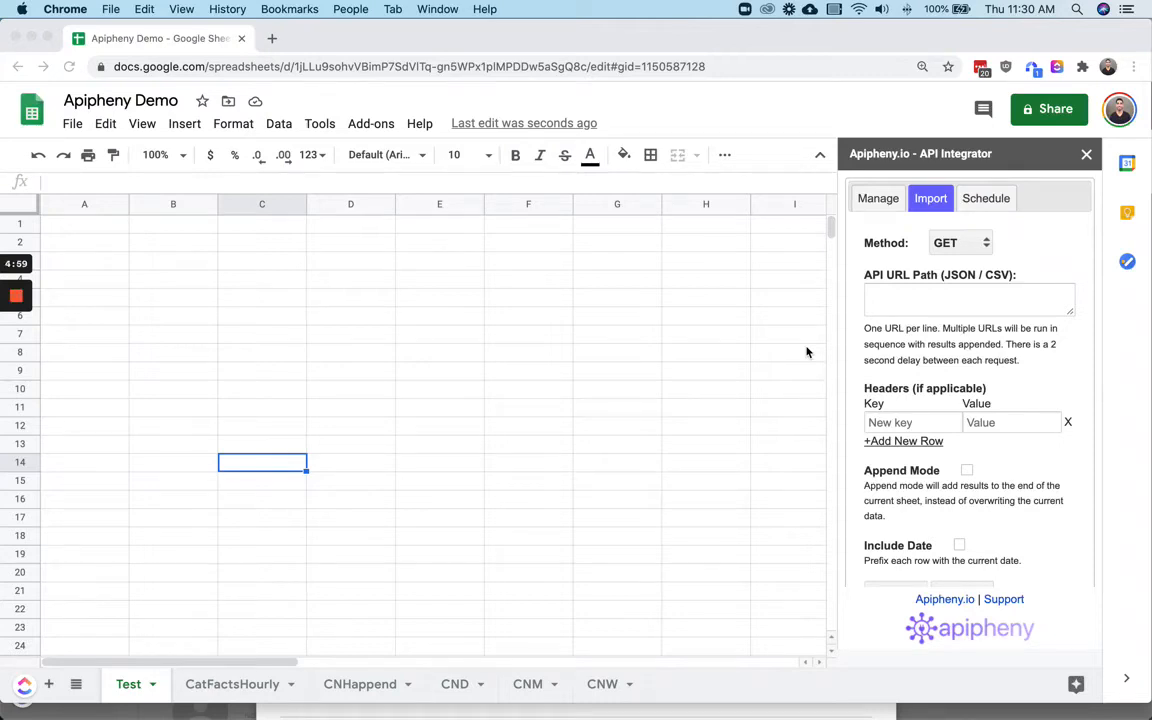
mouse_move(786, 353)
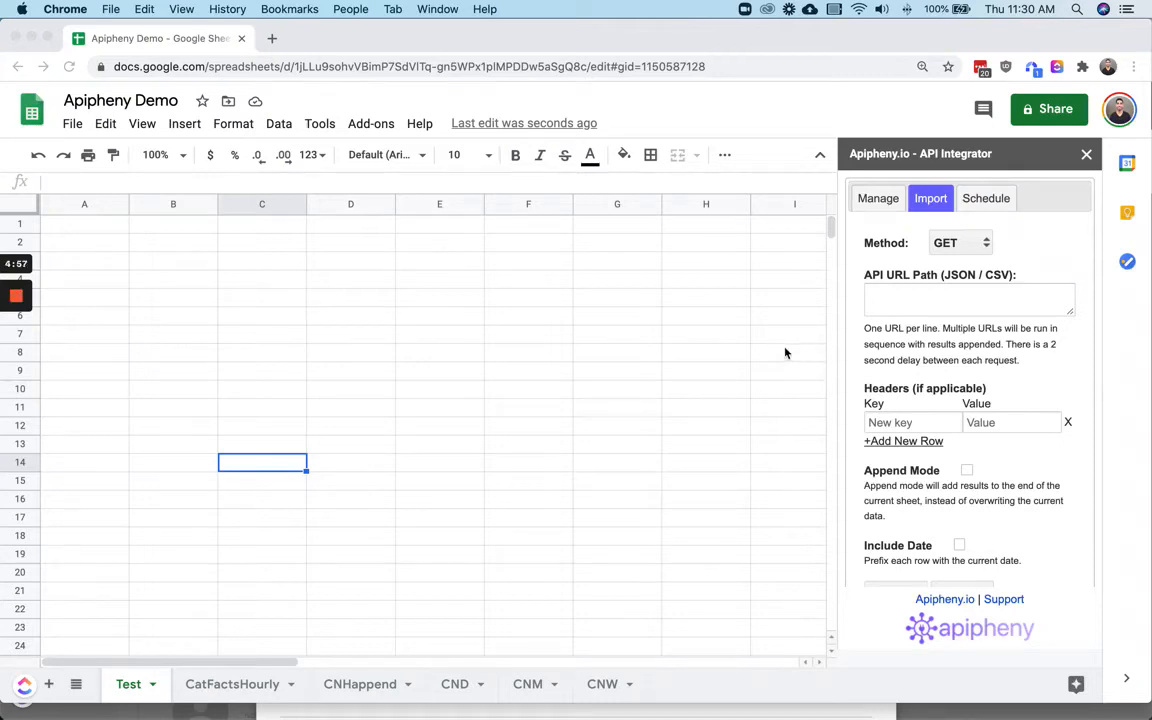
click(968, 299)
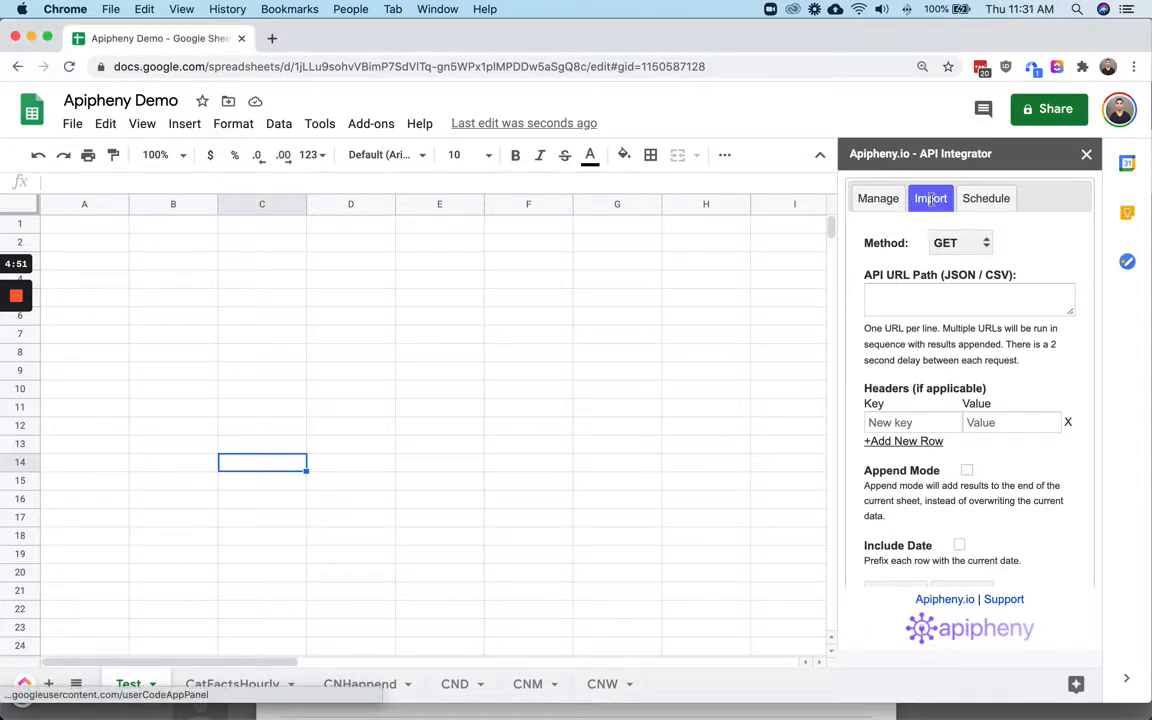
mouse_move(930, 198)
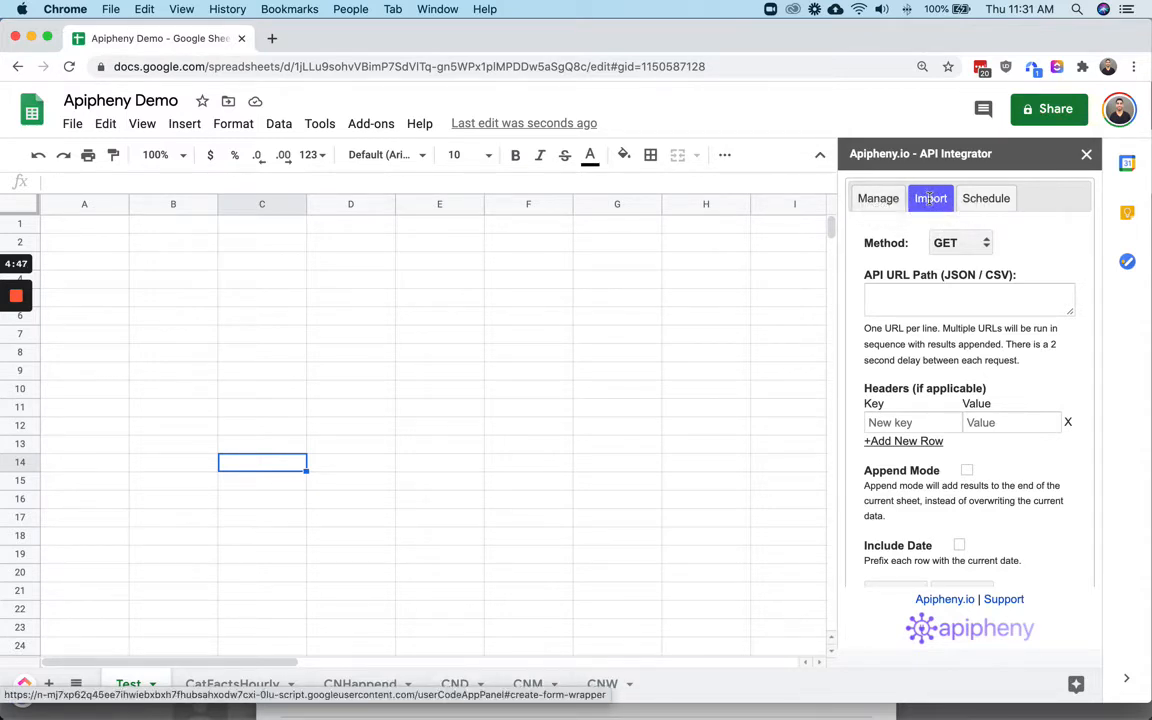
click(969, 299)
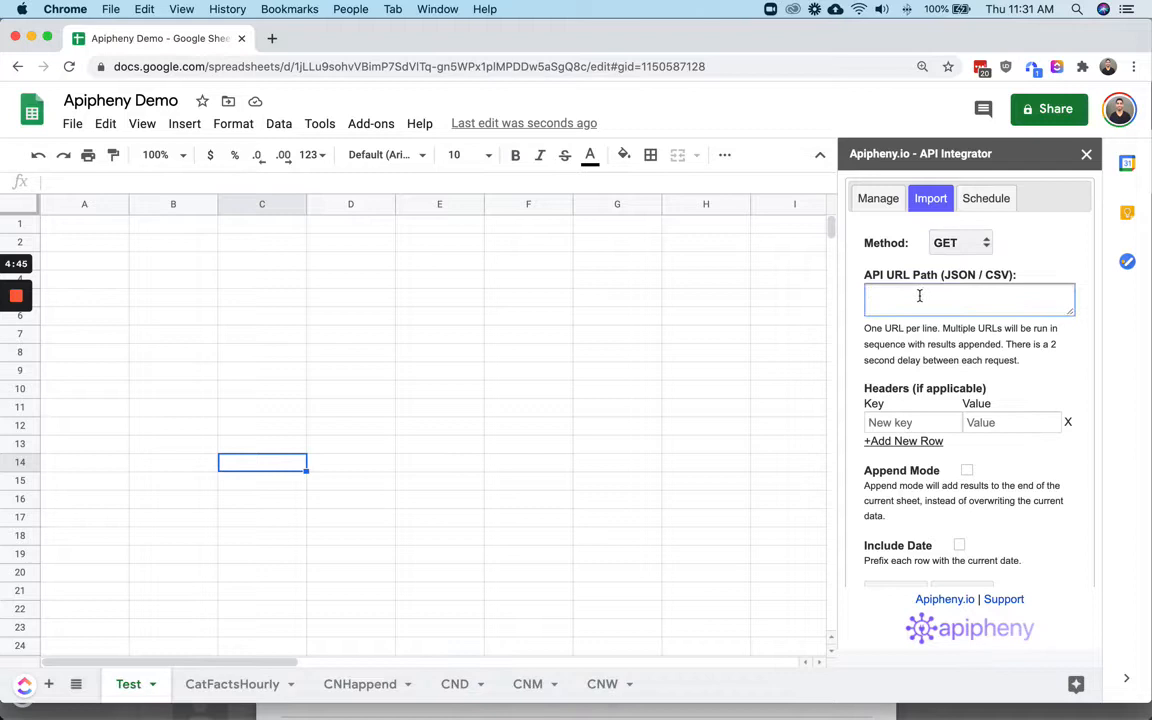
text(https://api.chucknorris.io/jokes/random)
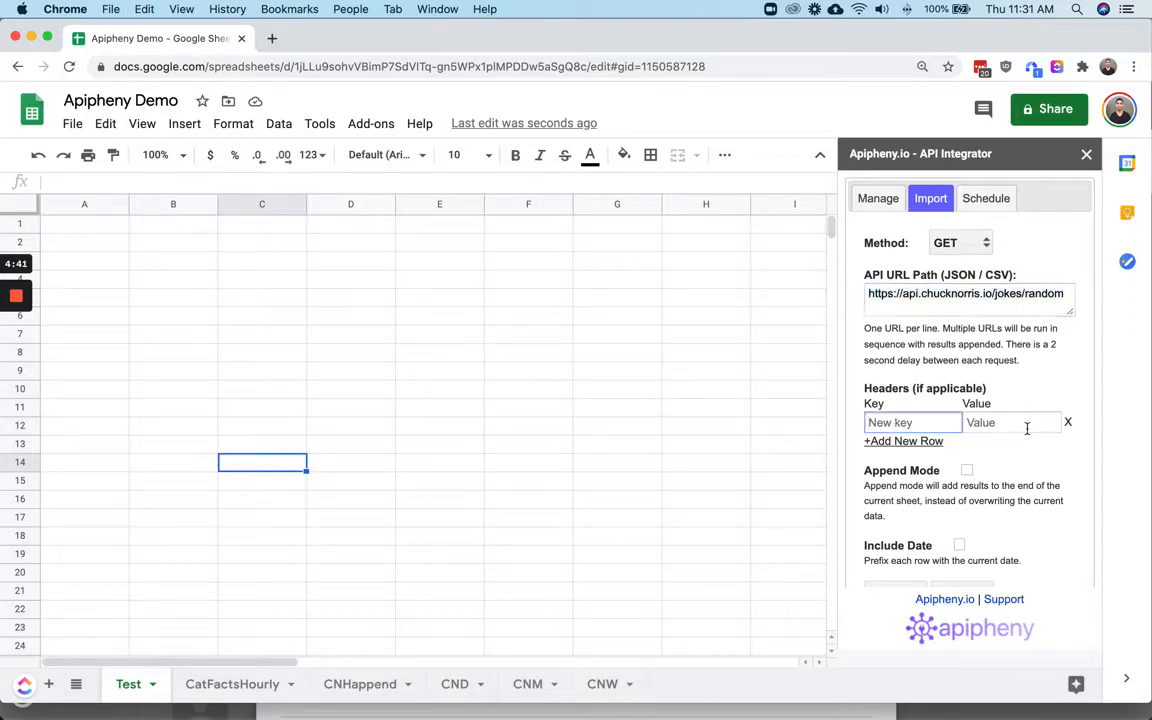
scroll(down, 3)
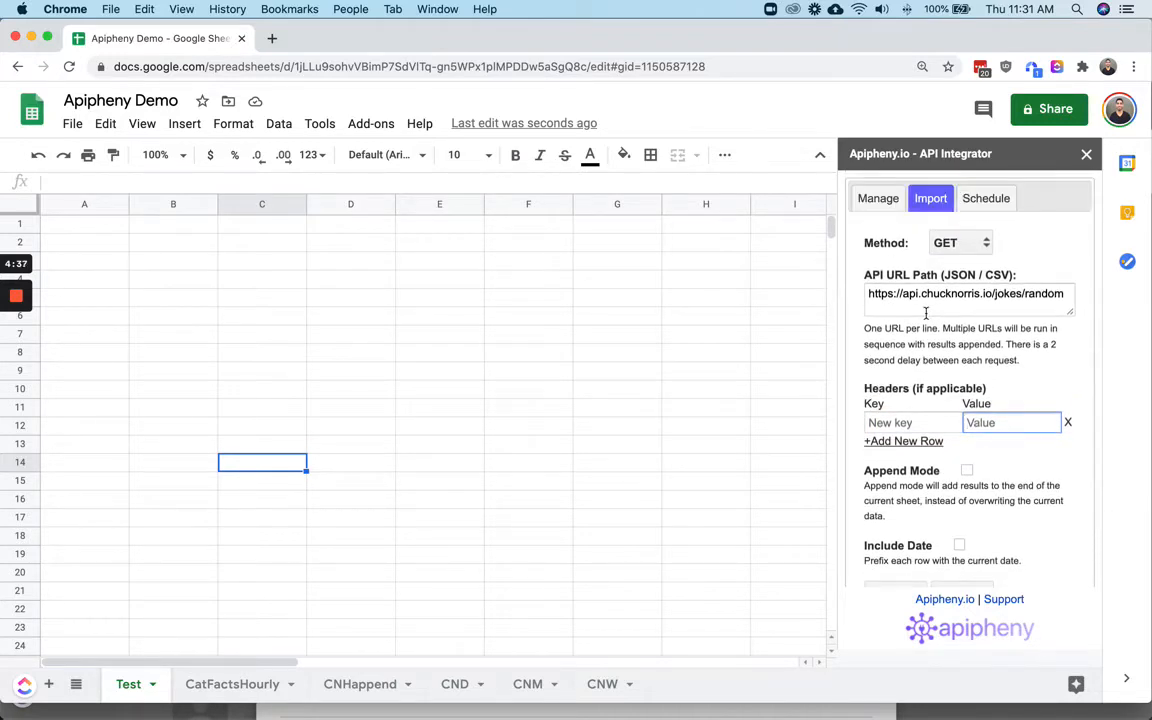
scroll(down, 3)
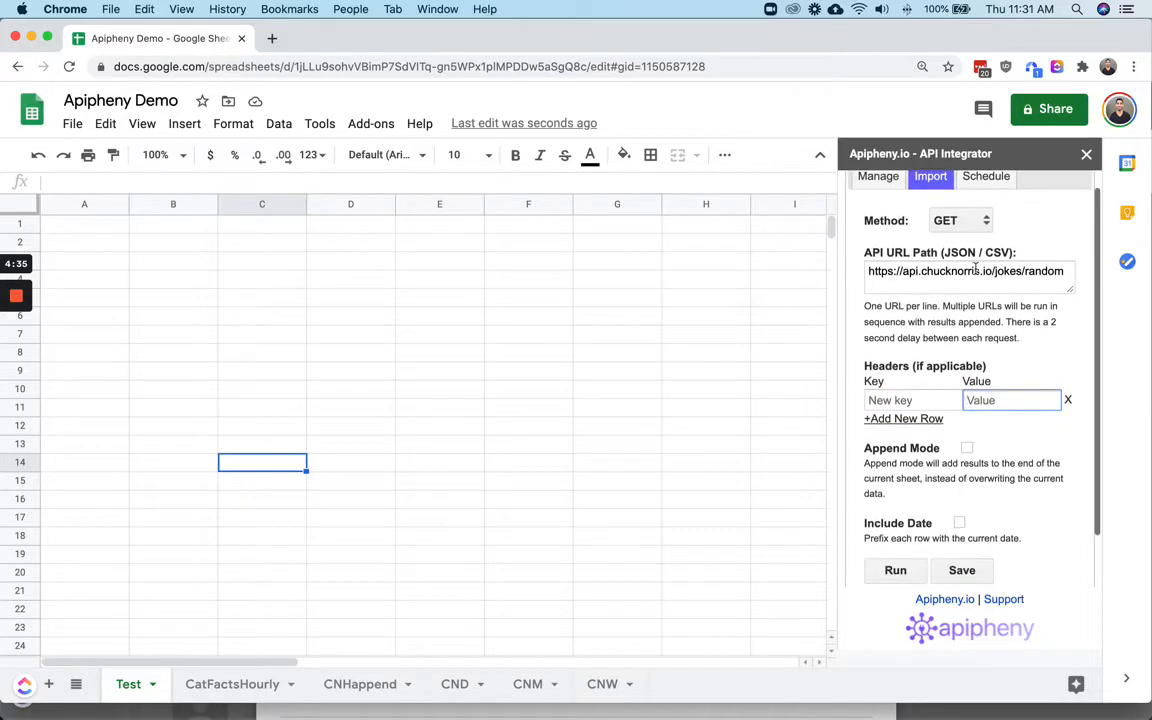
Run the request to fill the Test sheet with a Chuck Norris joke record
click(895, 571)
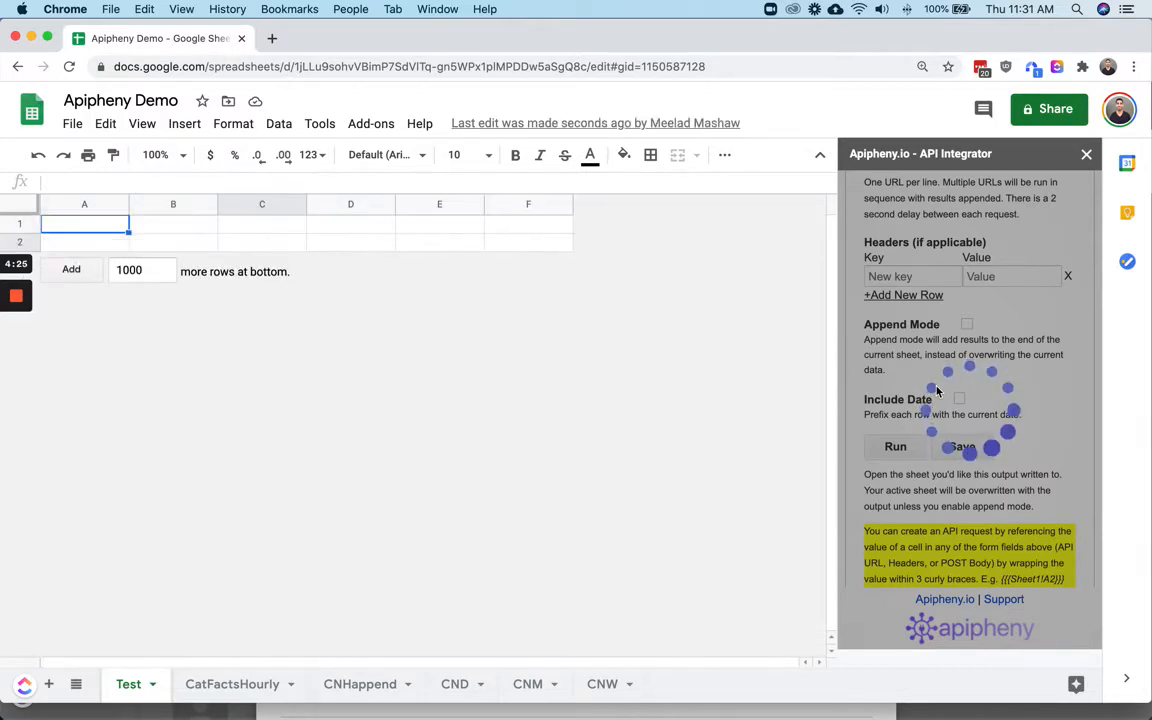
click(895, 447)
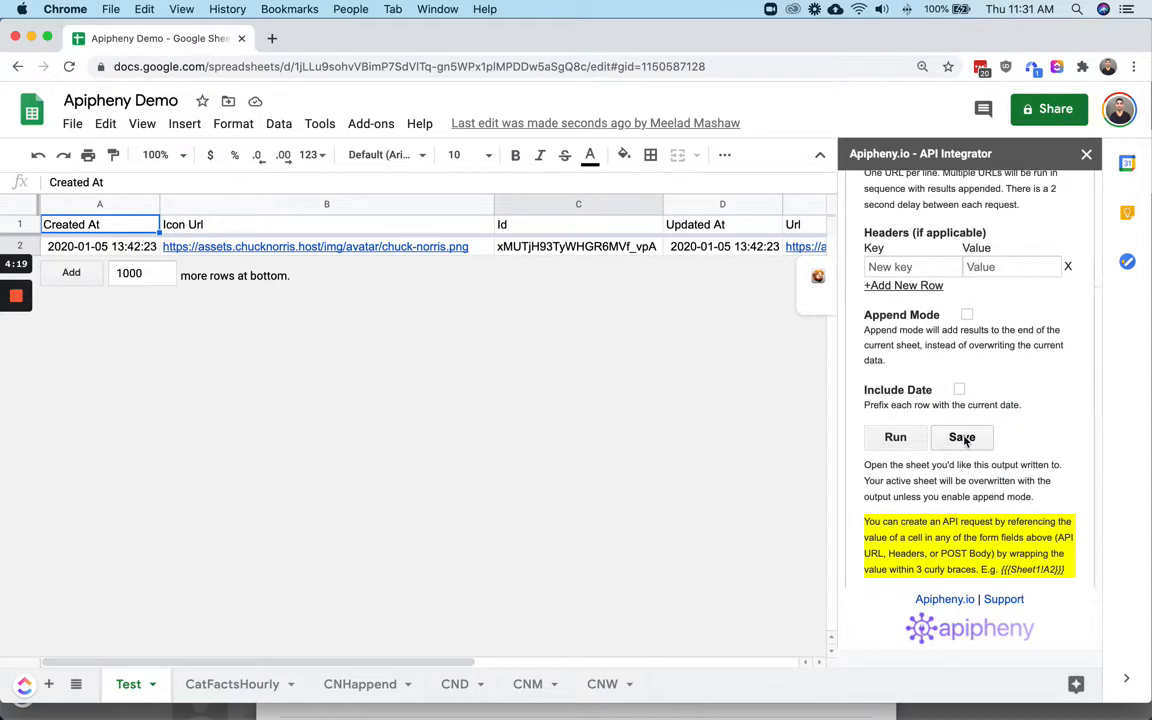
Save the request in Apipheny with the name 'Formula Test'
click(962, 437)
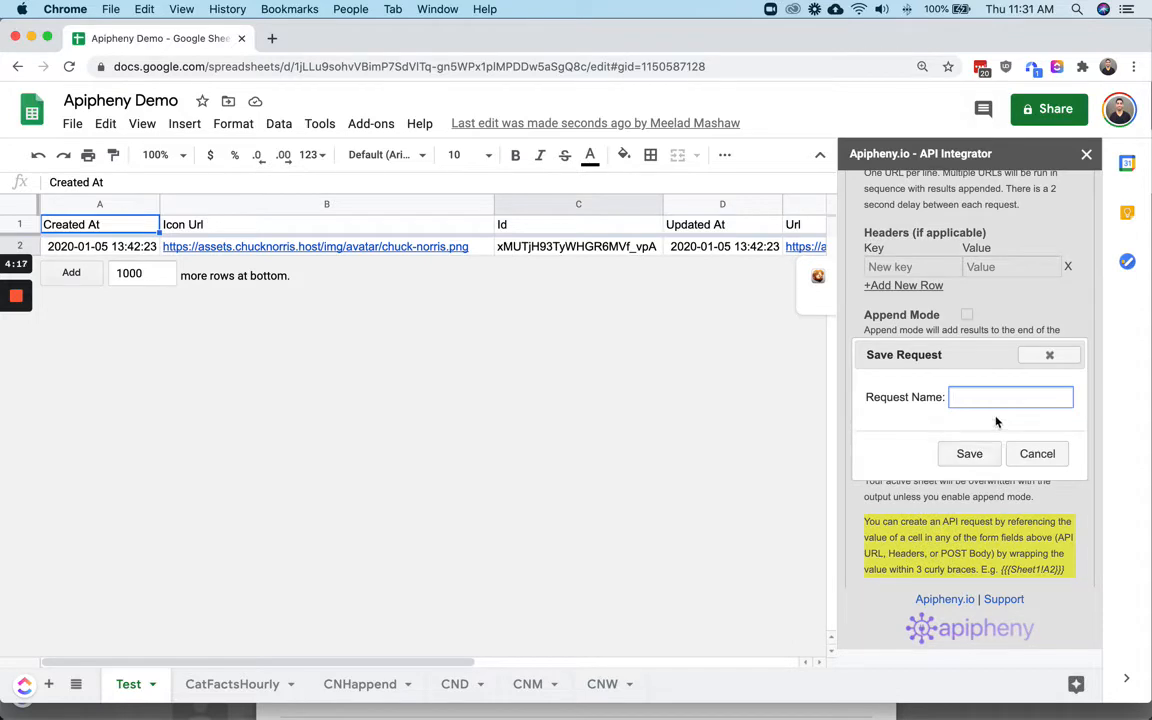
text(Formula Test)
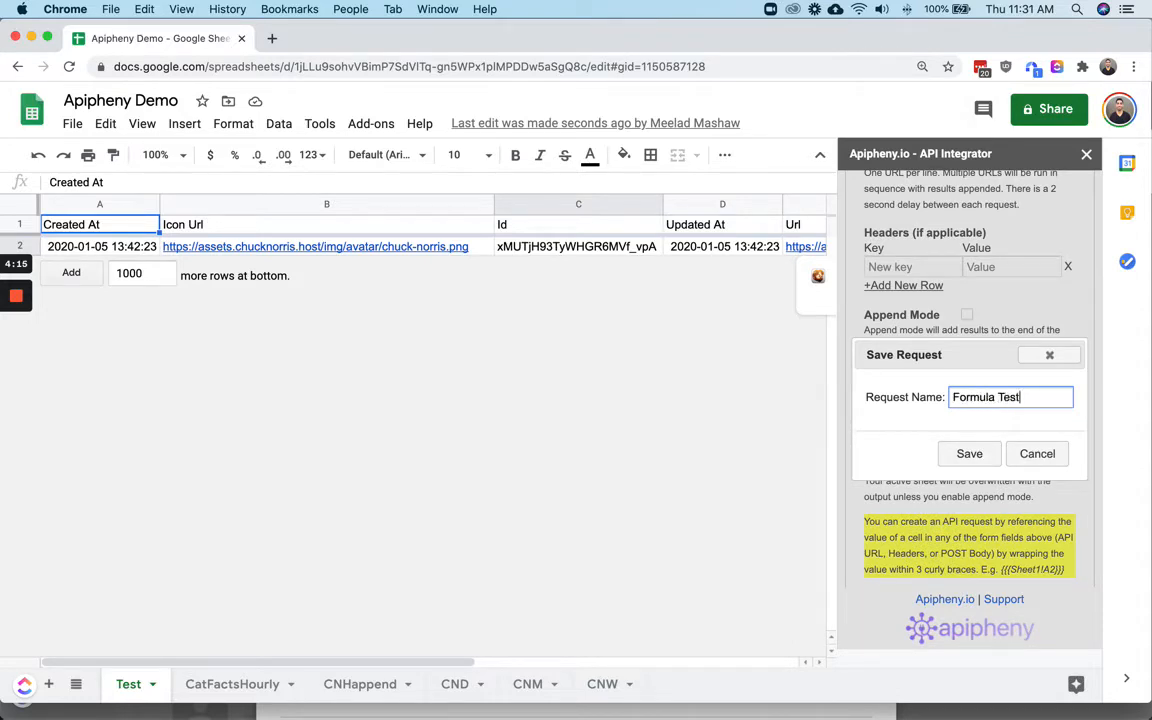
click(969, 453)
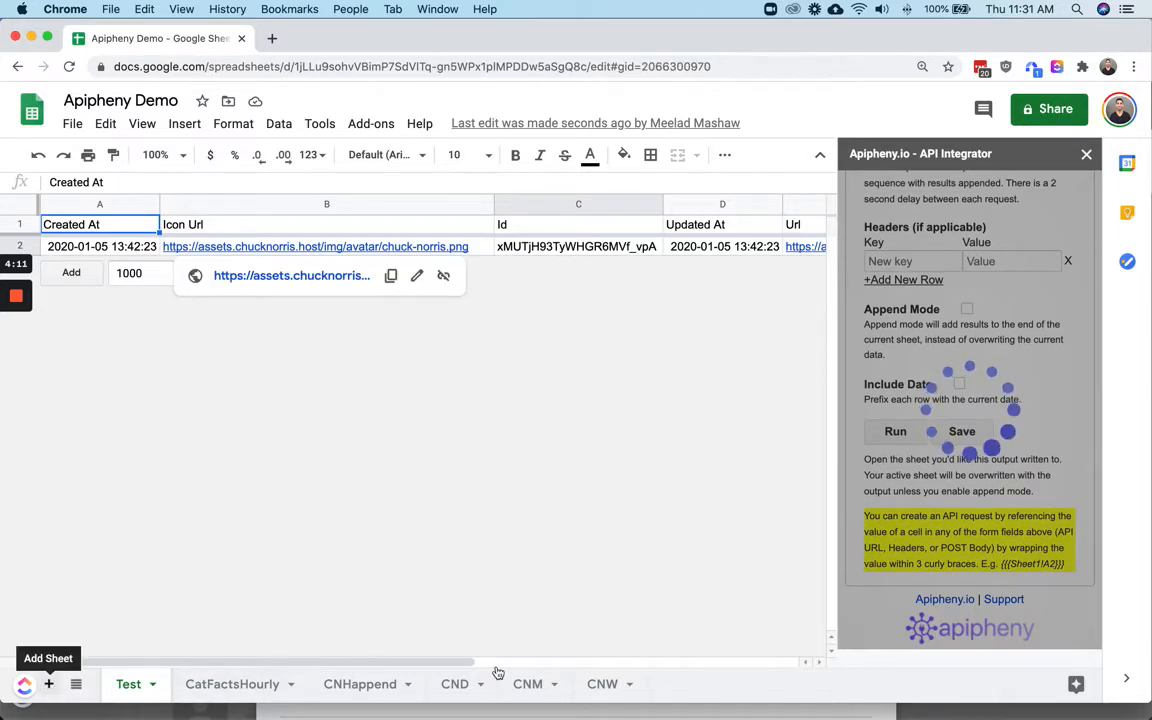
Add a blank Sheet55 and scroll the Apipheny sidebar toward the Formula Test request
click(48, 685)
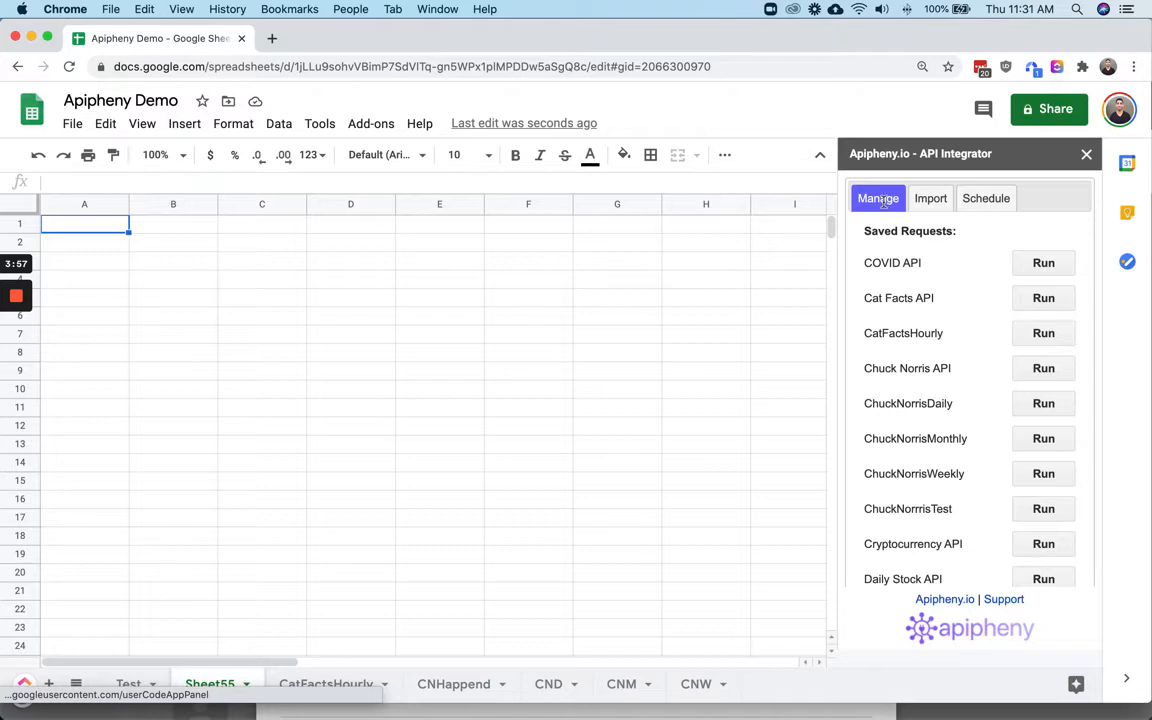
mouse_move(878, 197)
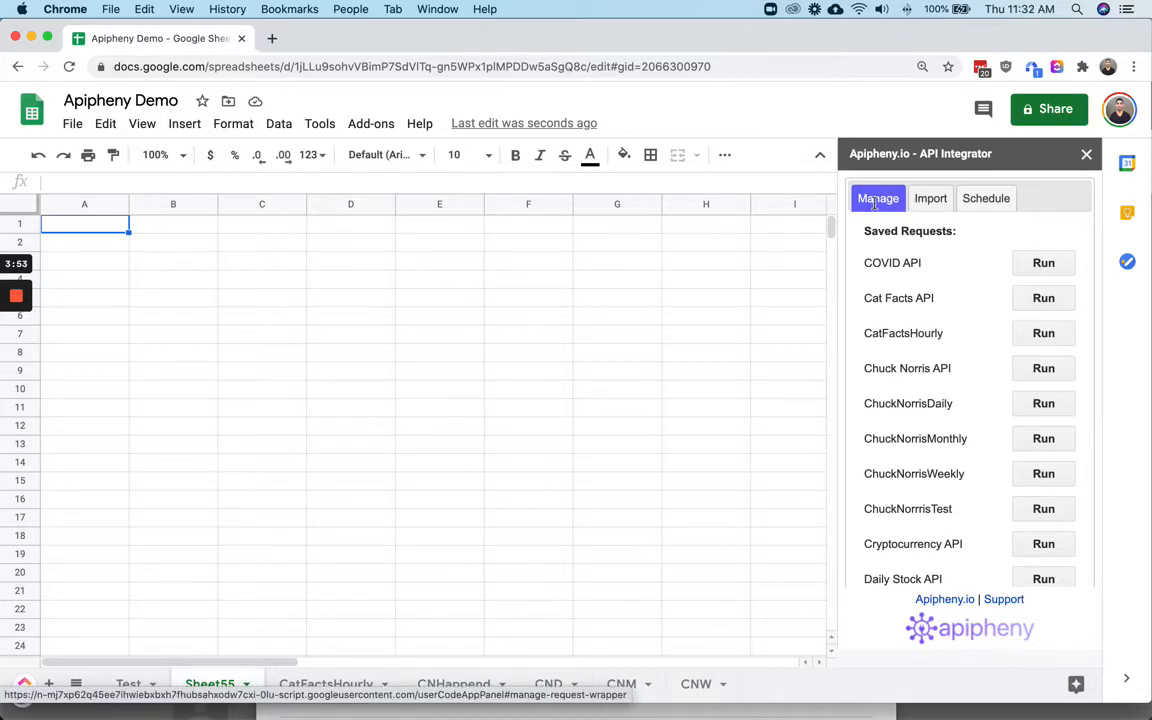
scroll(down, 3)
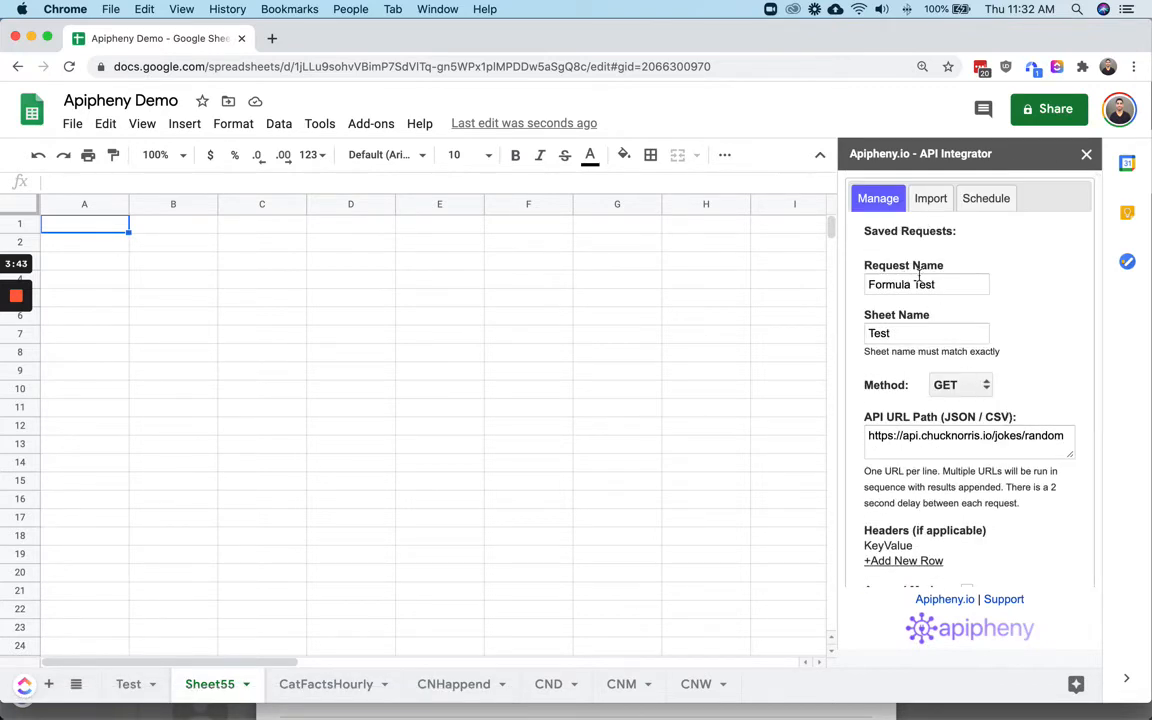
Scroll the Formula Test details down to the =APIPHENY("req-7173dab4-…") formula box
click(926, 284)
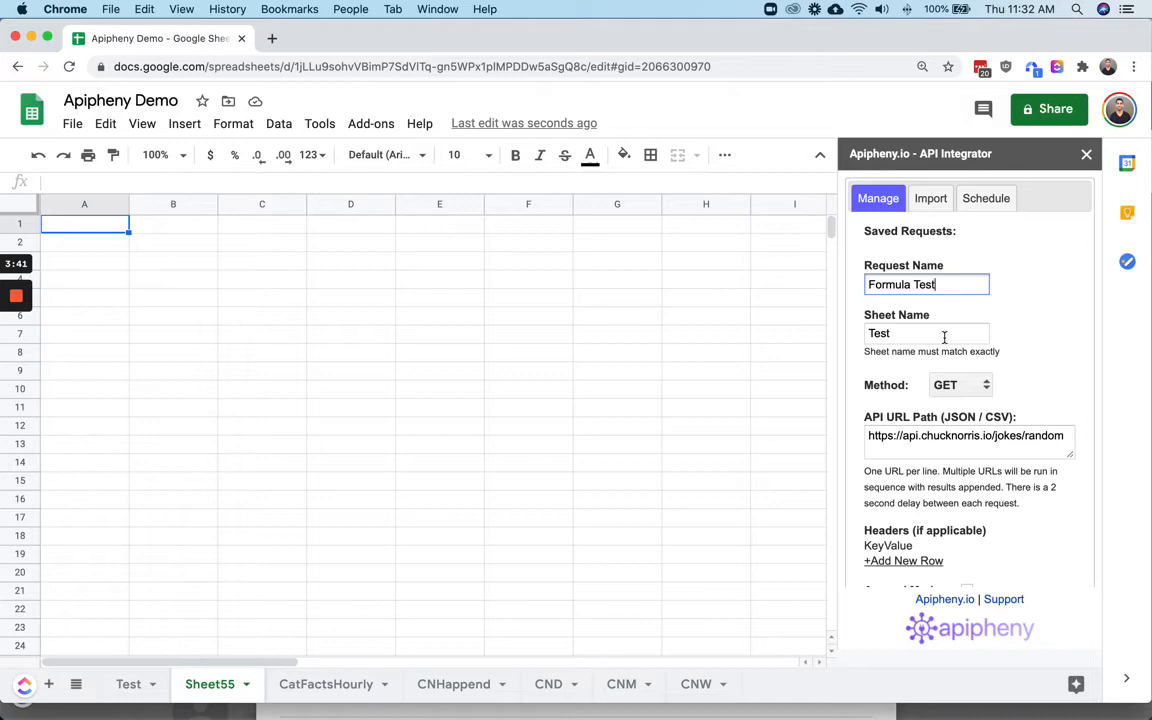
scroll(down, 3)
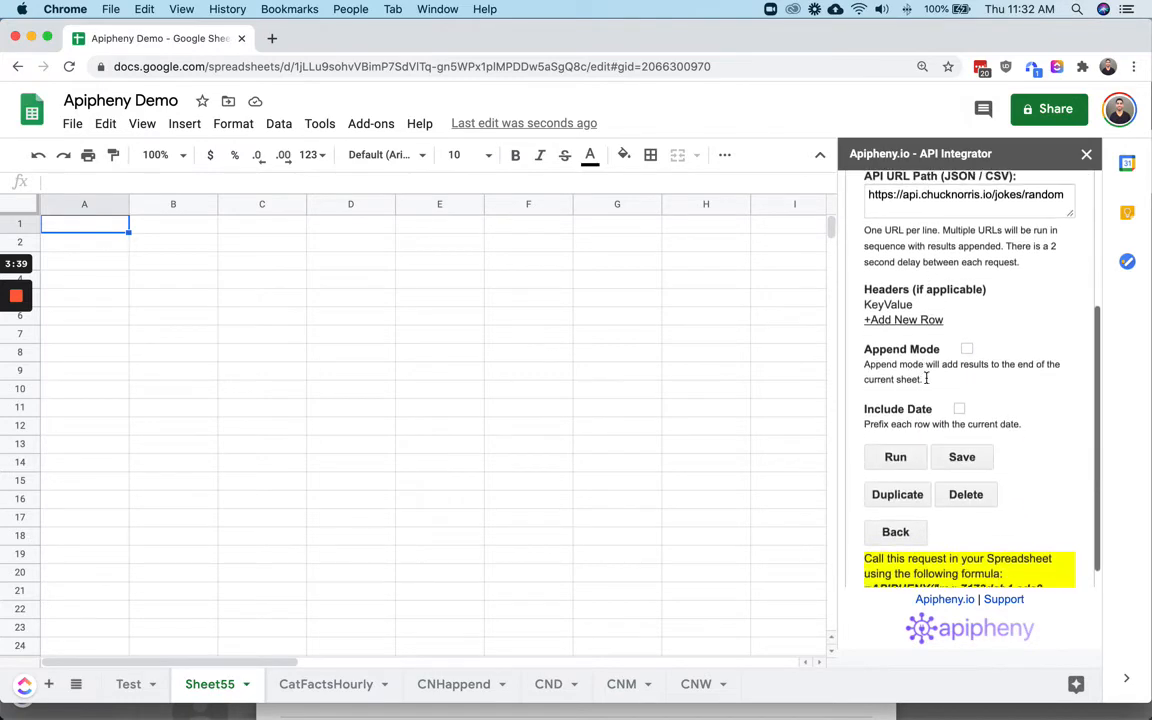
scroll(down, 3)
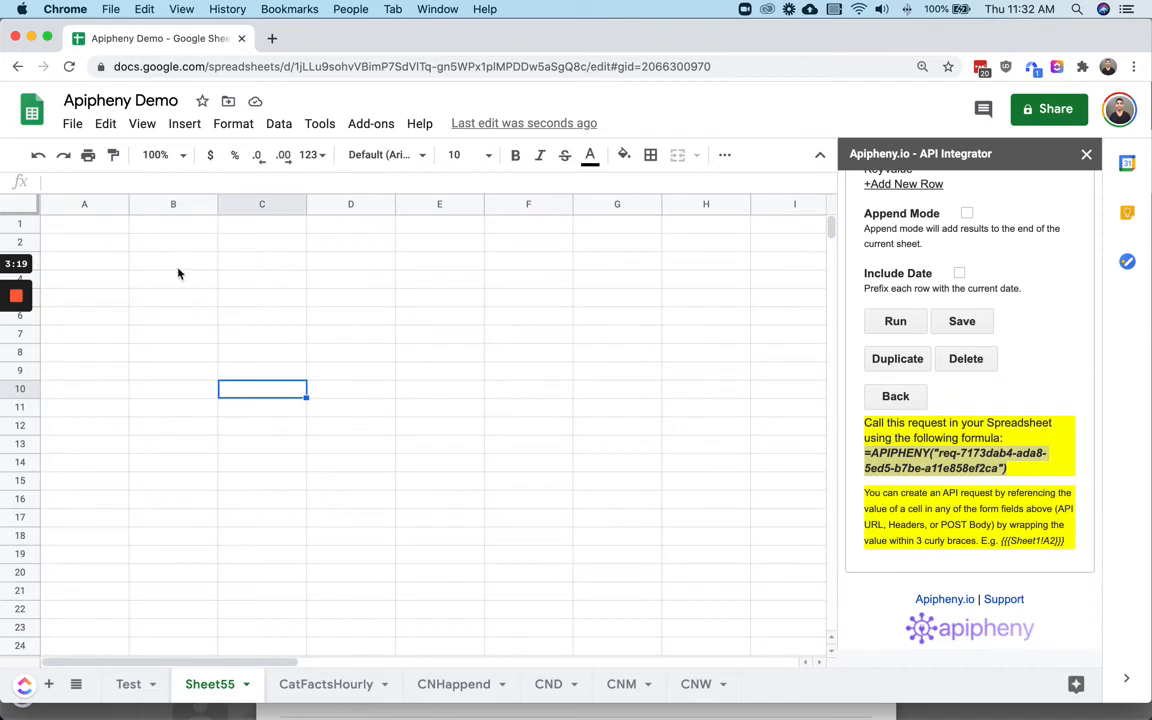
Enter =APIPHENY("req-7173dab4-ada8-5ed5-b7be-a11e858ef2ca") in Sheet55, then again in A18
text(=APIPHENY("req-7173dab4-ada8-5ed5-b7be-a11e858ef2ca"))
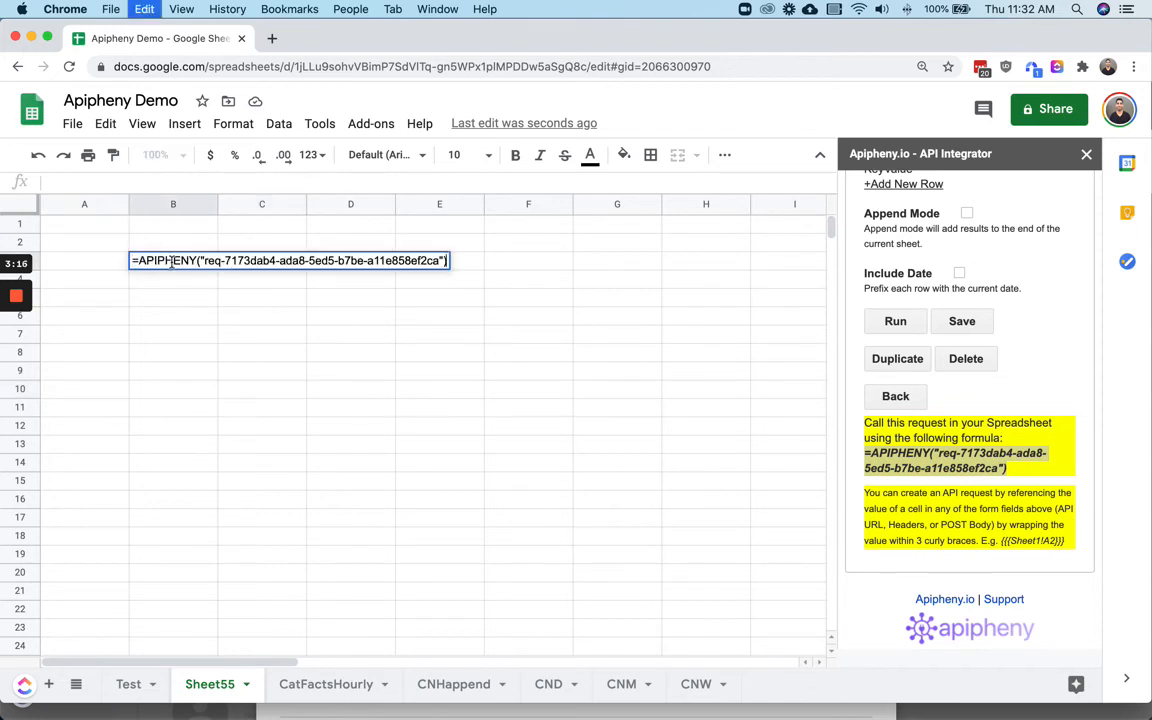
key(Enter)
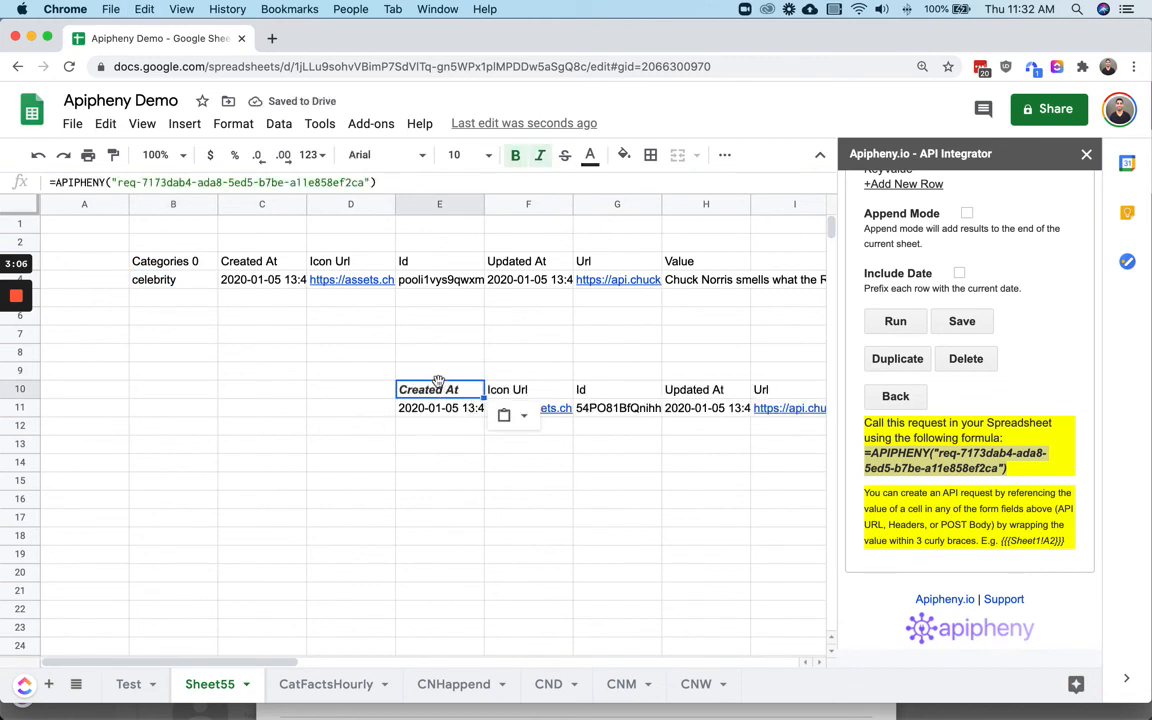
click(84, 540)
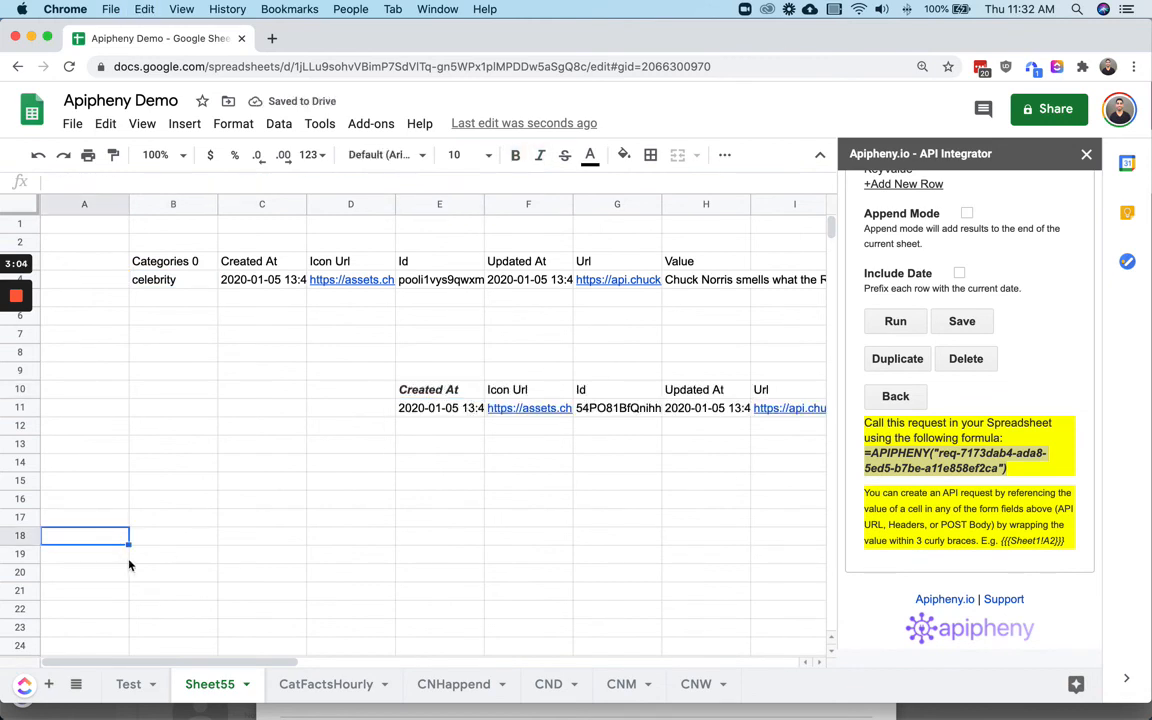
text(=APIPHENY("req-7173dab4-ada8-5ed5-b7be-a11e858ef2ca"))
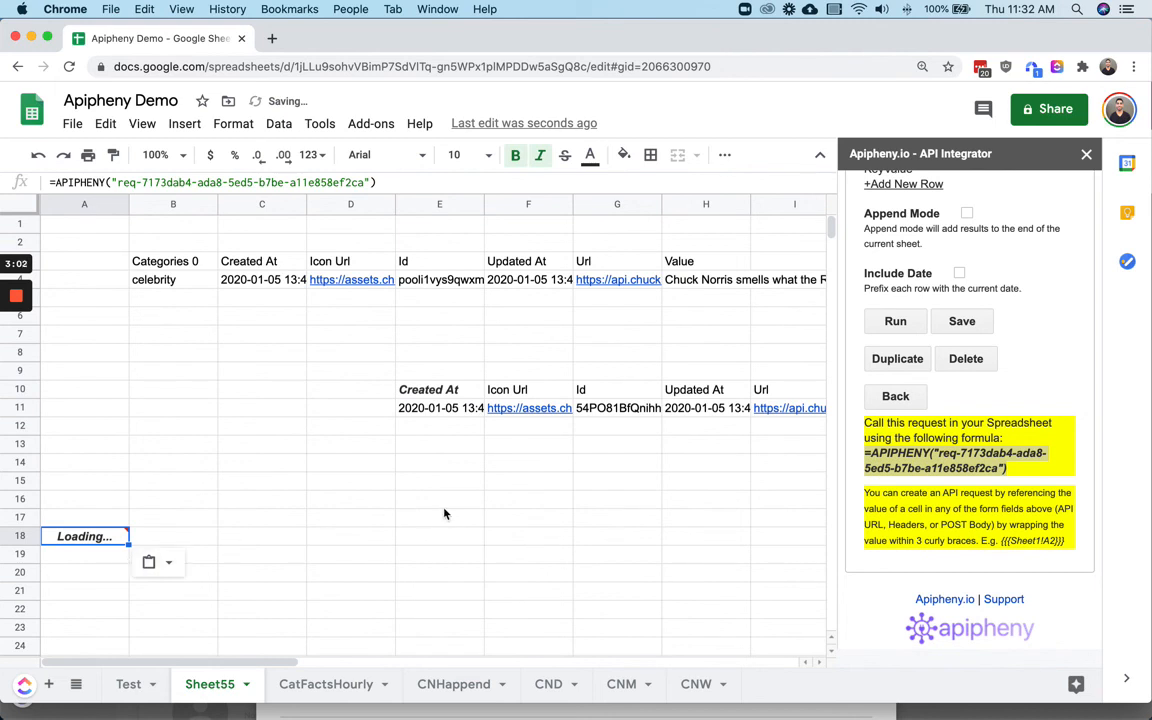